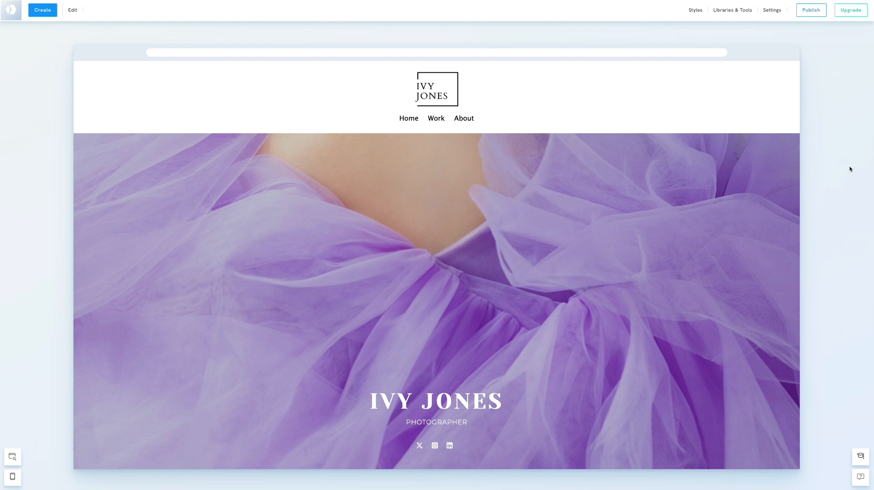
Step: Open the Publish options for the Ivy Jones site, showing new-domain and existing-domain choices
click(809, 10)
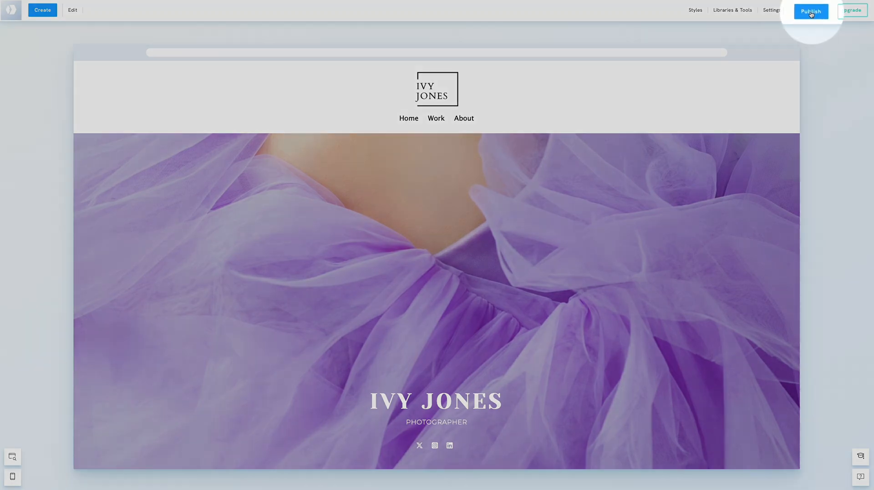
click(810, 11)
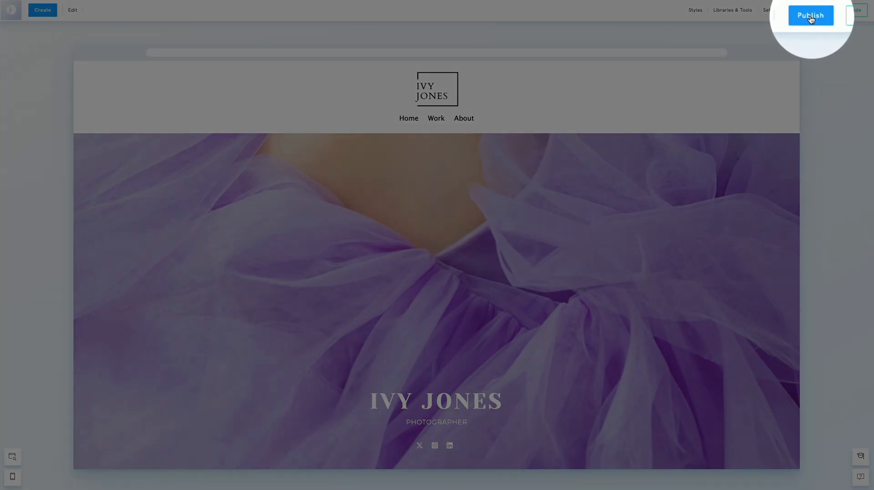
click(810, 15)
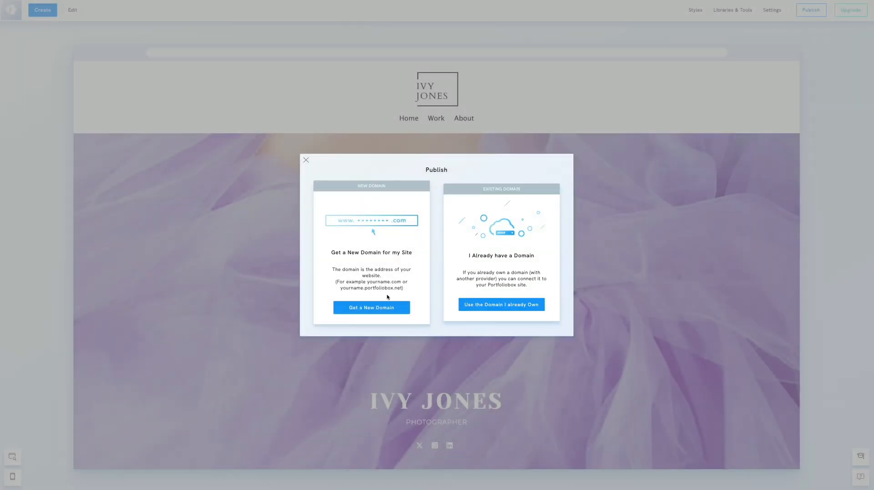
Step: Search new domains for 'ivyjonesphotography' to list available pro and portfoliobox.net addresses
click(370, 307)
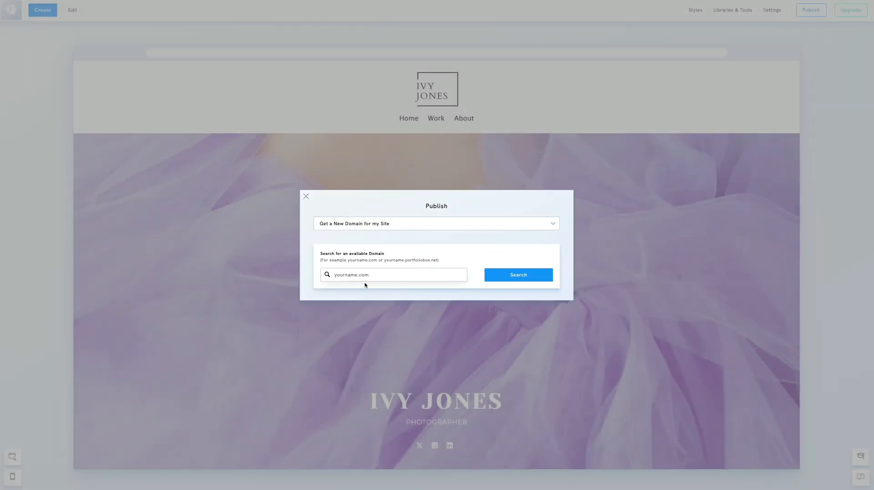
text(Ivyjonesphotography)
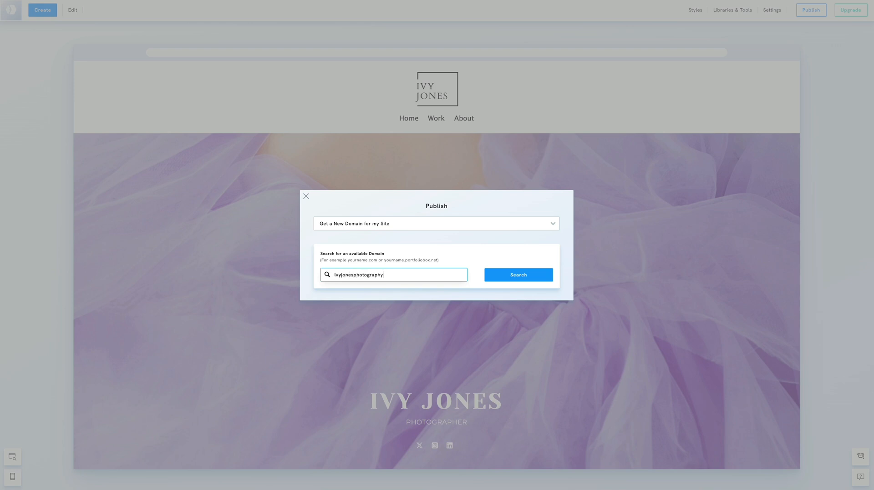
click(517, 275)
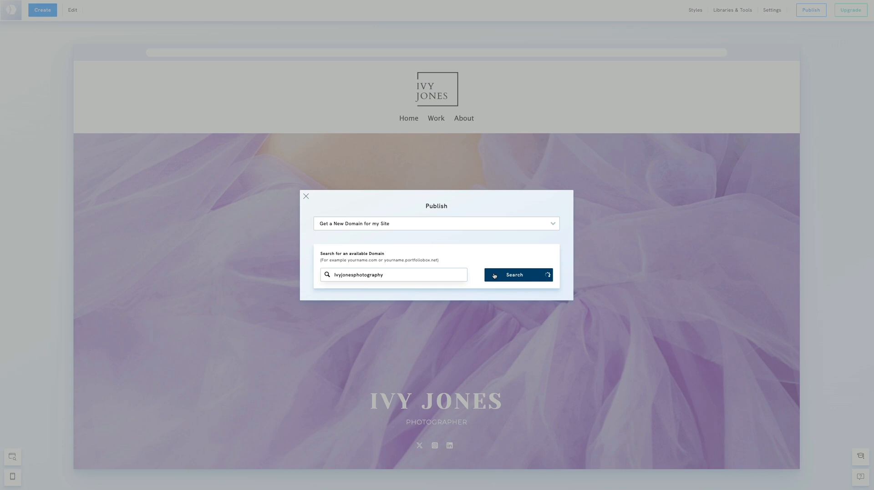
click(517, 275)
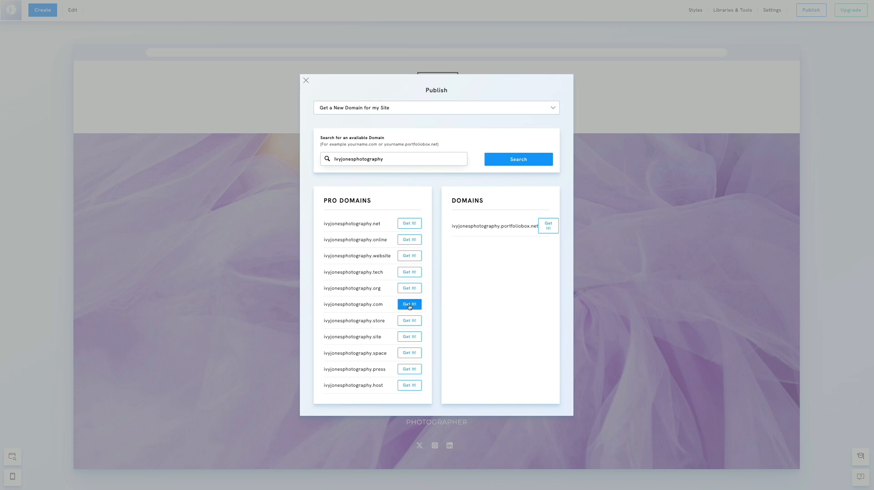
Step: Claim ivyjonesphotography.com for the site and acknowledge the setup-within-hours notice
click(409, 304)
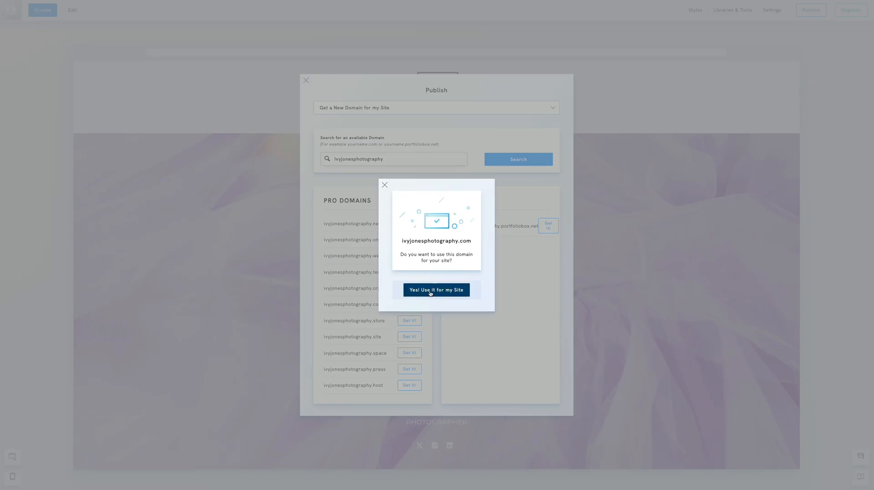
click(436, 290)
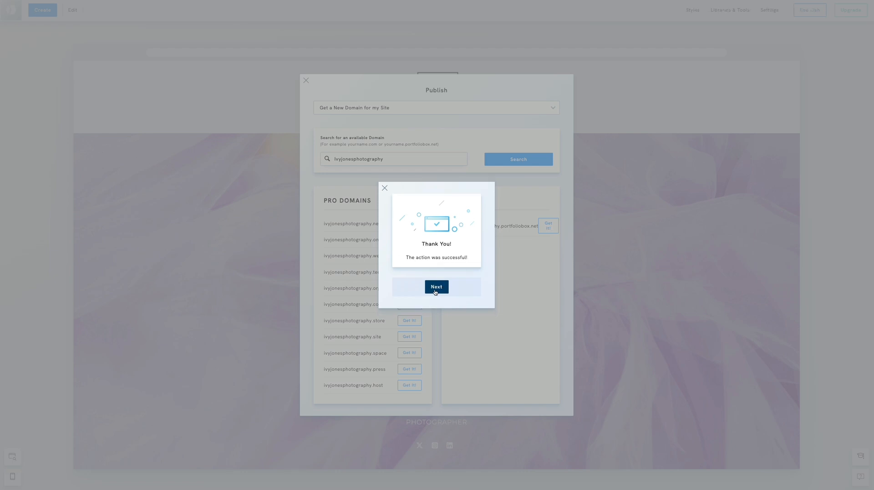
click(436, 287)
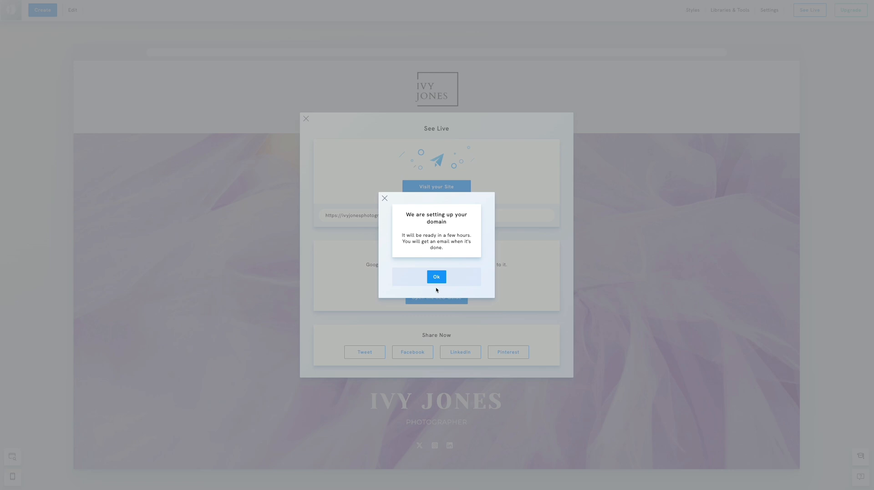
click(436, 277)
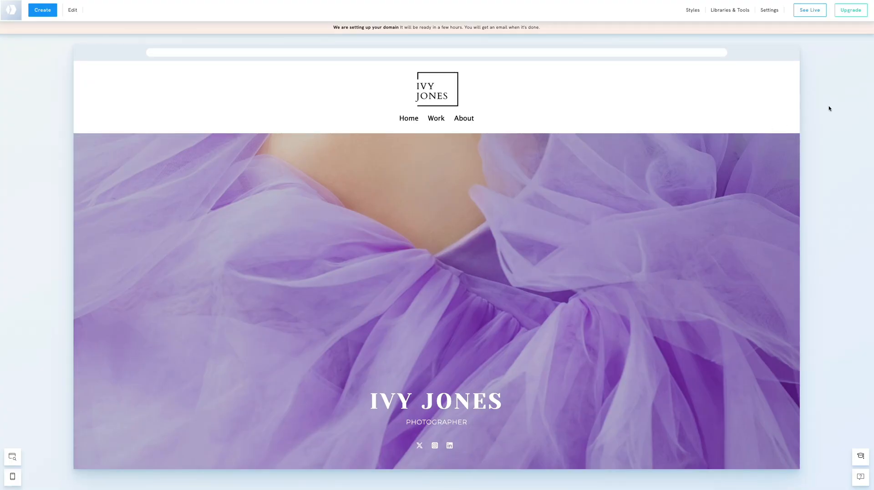
mouse_move(834, 108)
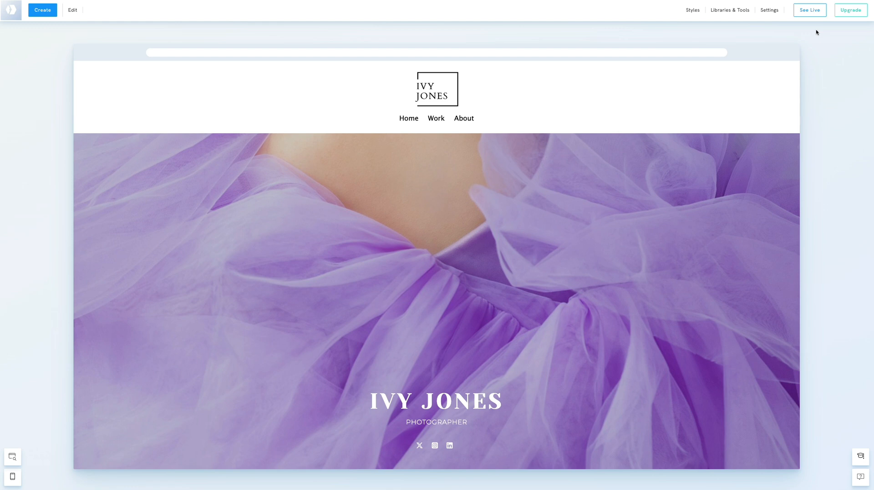
click(809, 10)
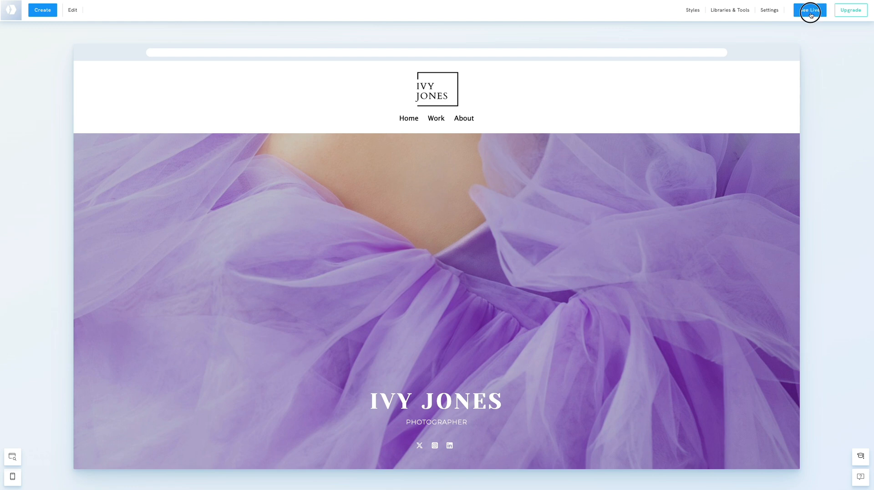
click(808, 10)
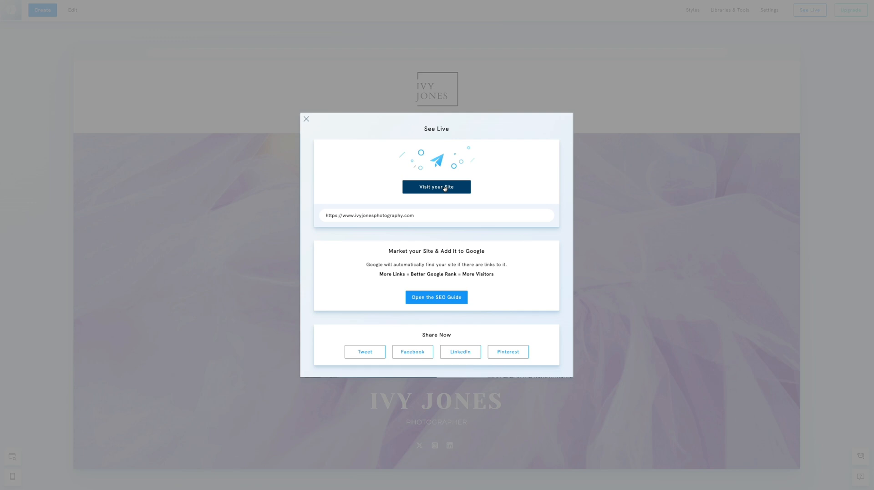
click(436, 186)
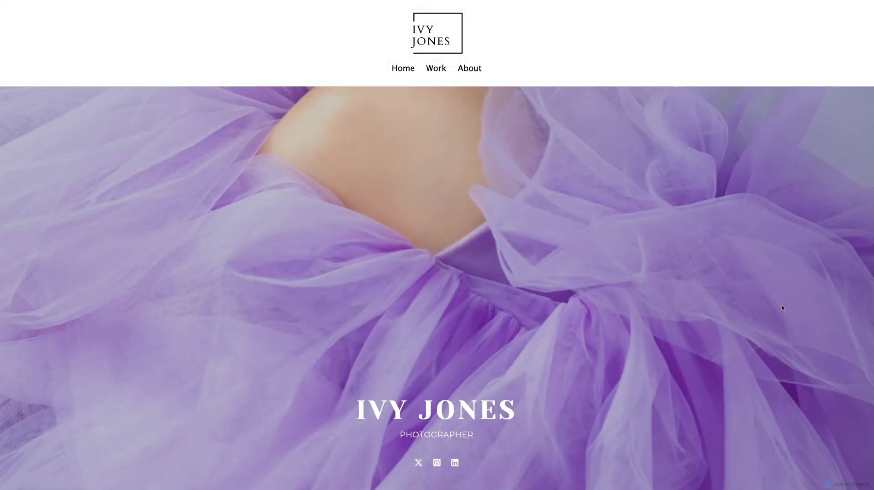
Step: Open the Portrait gallery from the live site's Work section
scroll(down, 3)
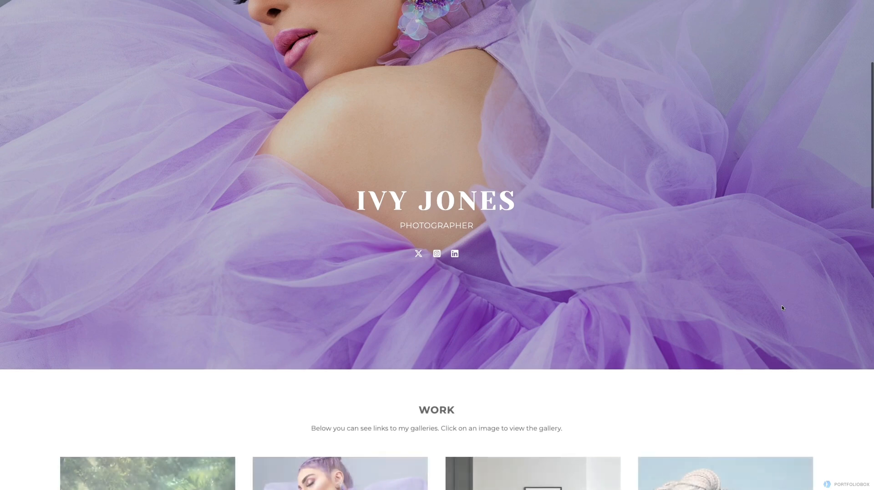
scroll(down, 3)
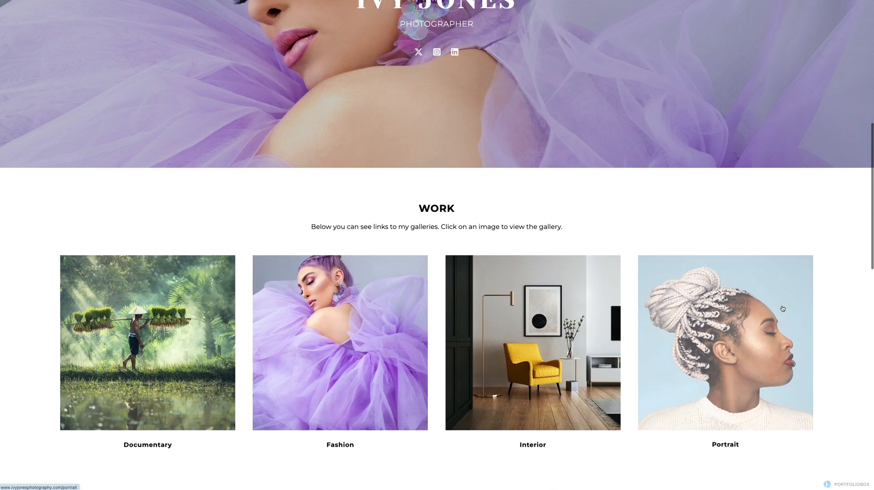
click(725, 343)
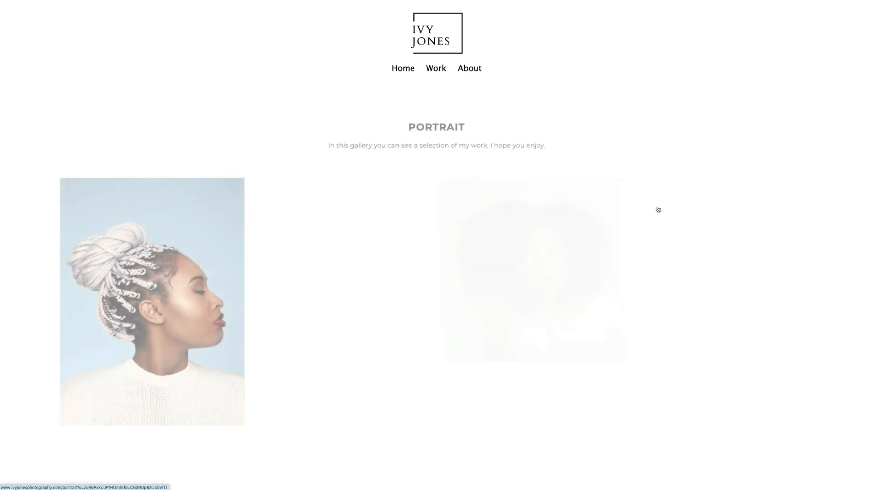